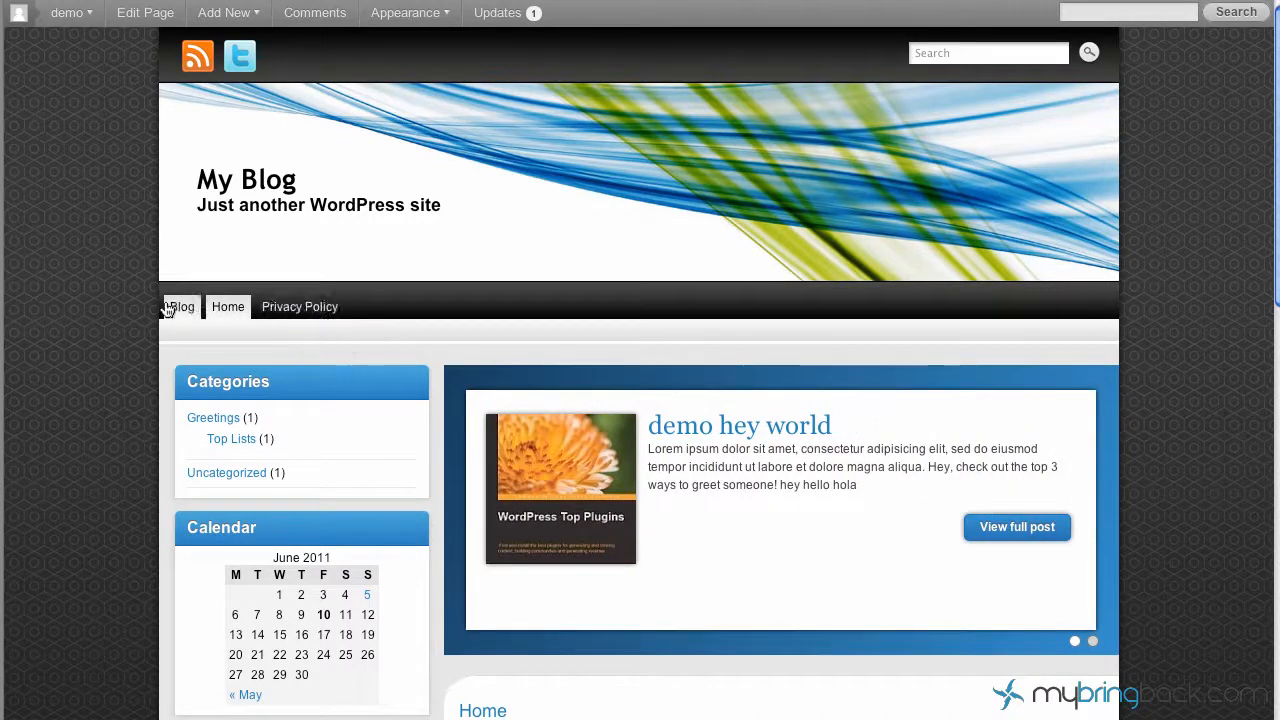
{"action": "mouse_move", "coordinate": [180, 308]}
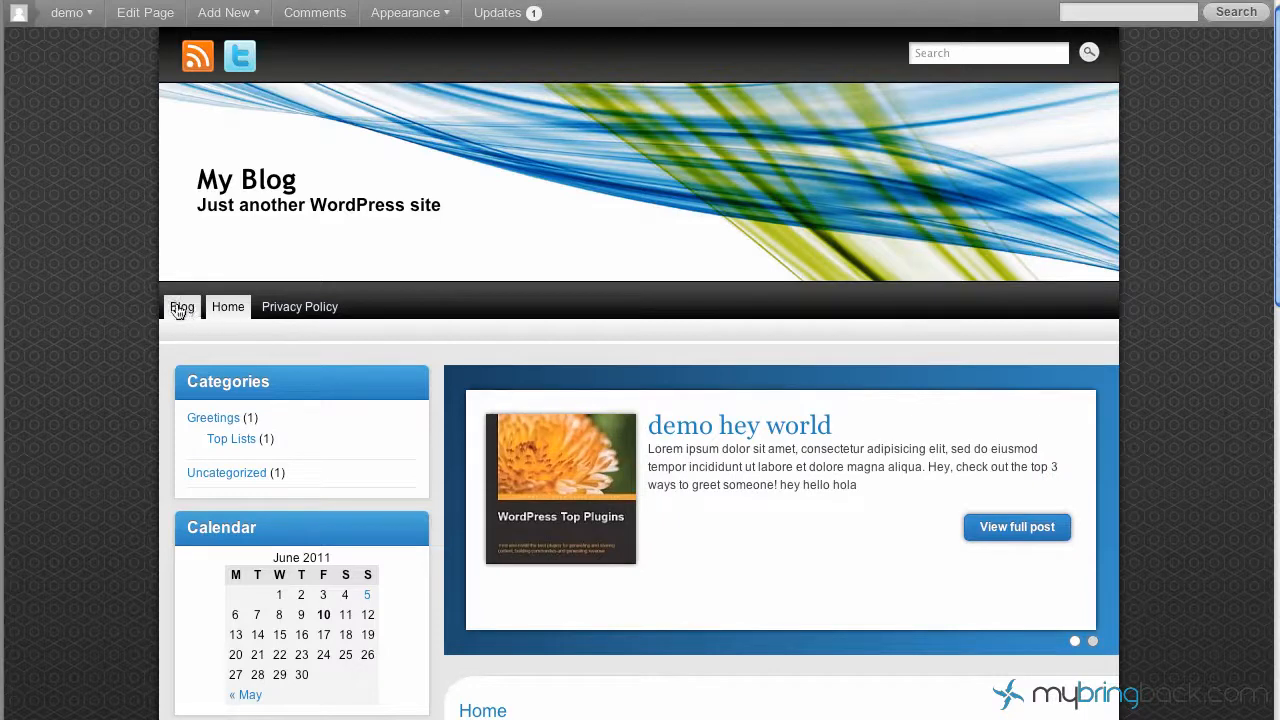
{"action": "mouse_move", "coordinate": [228, 308]}
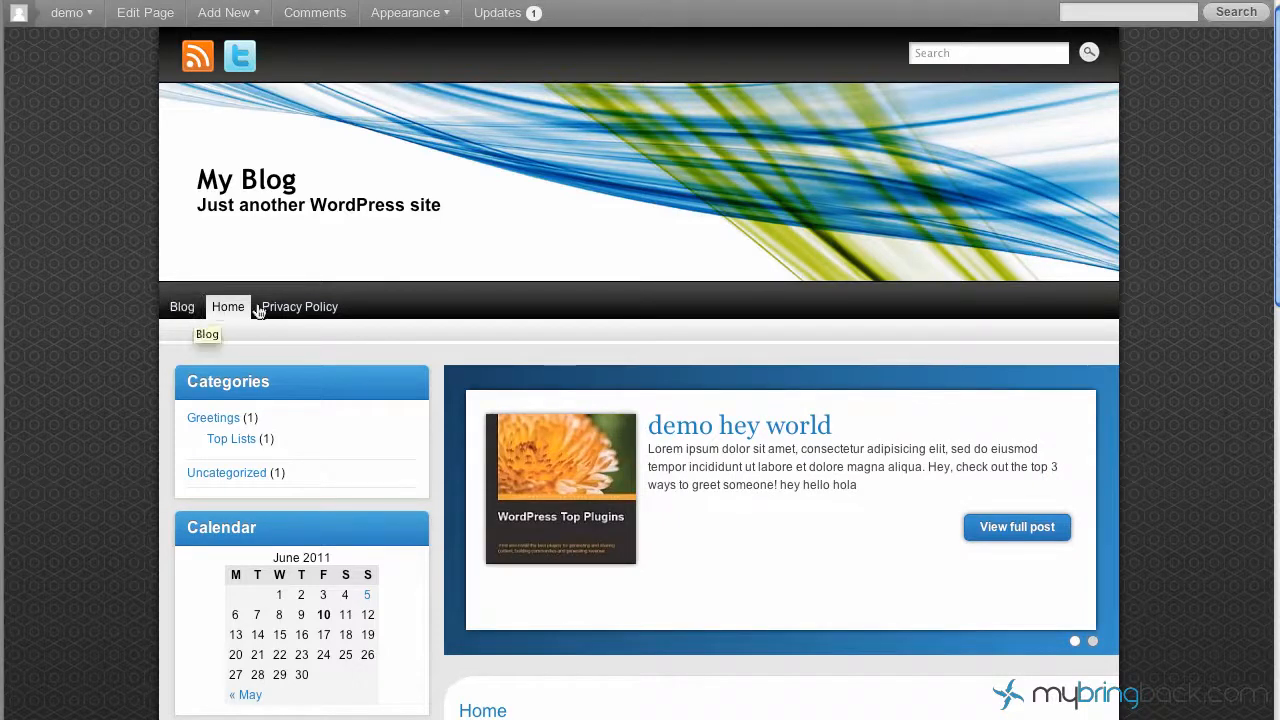
{"action": "mouse_move", "coordinate": [300, 308]}
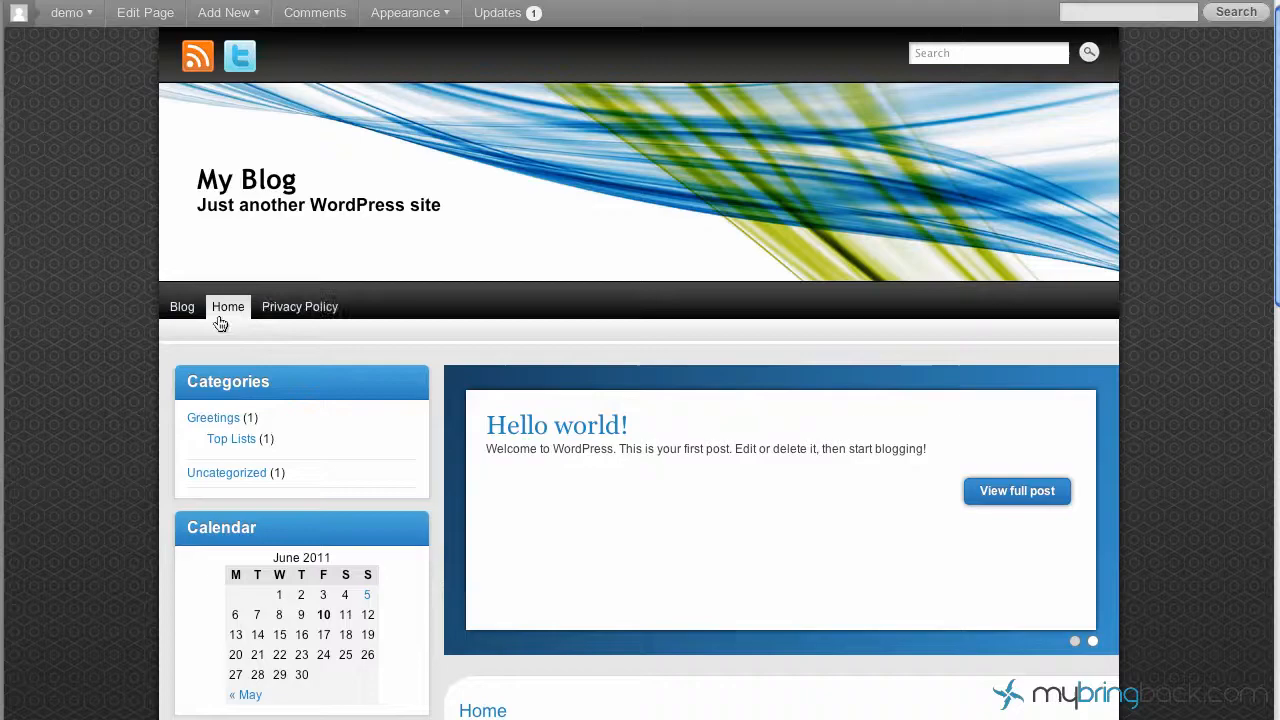
- From the admin Pages list, bring up the Home page in the editor
{"action": "left_click", "coordinate": [224, 12]}
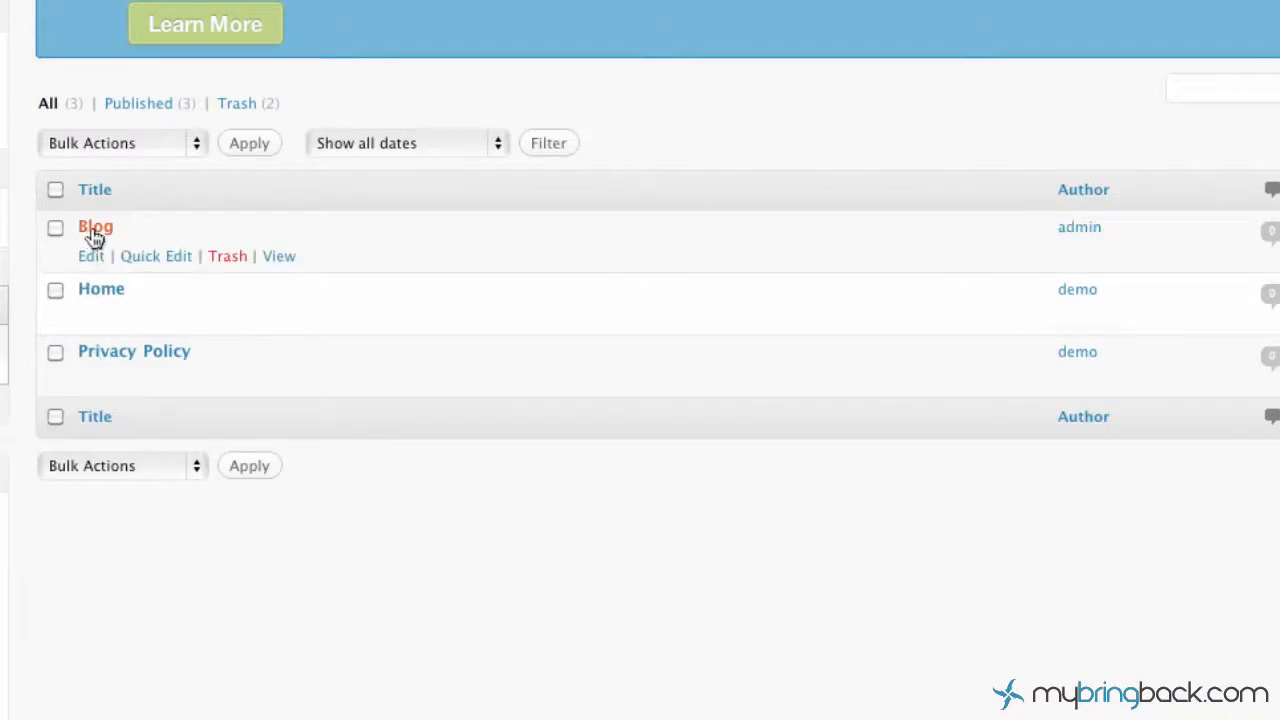
{"action": "mouse_move", "coordinate": [92, 258]}
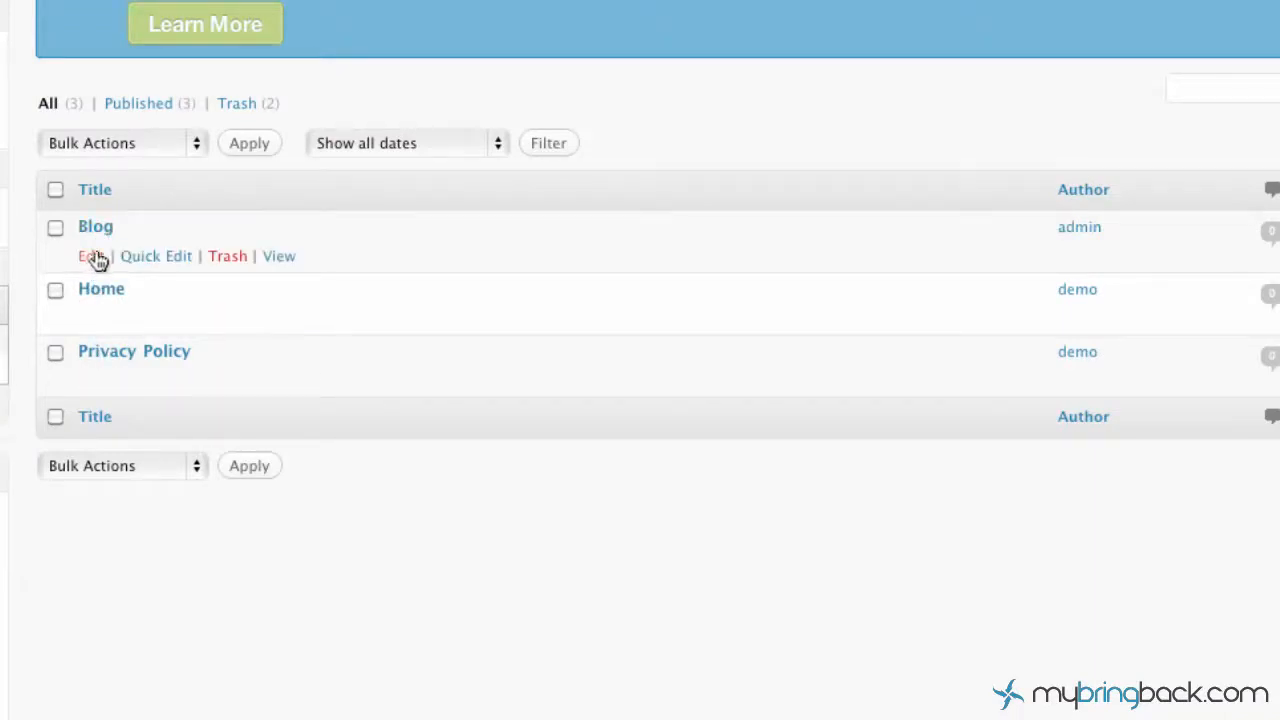
{"action": "mouse_move", "coordinate": [88, 256]}
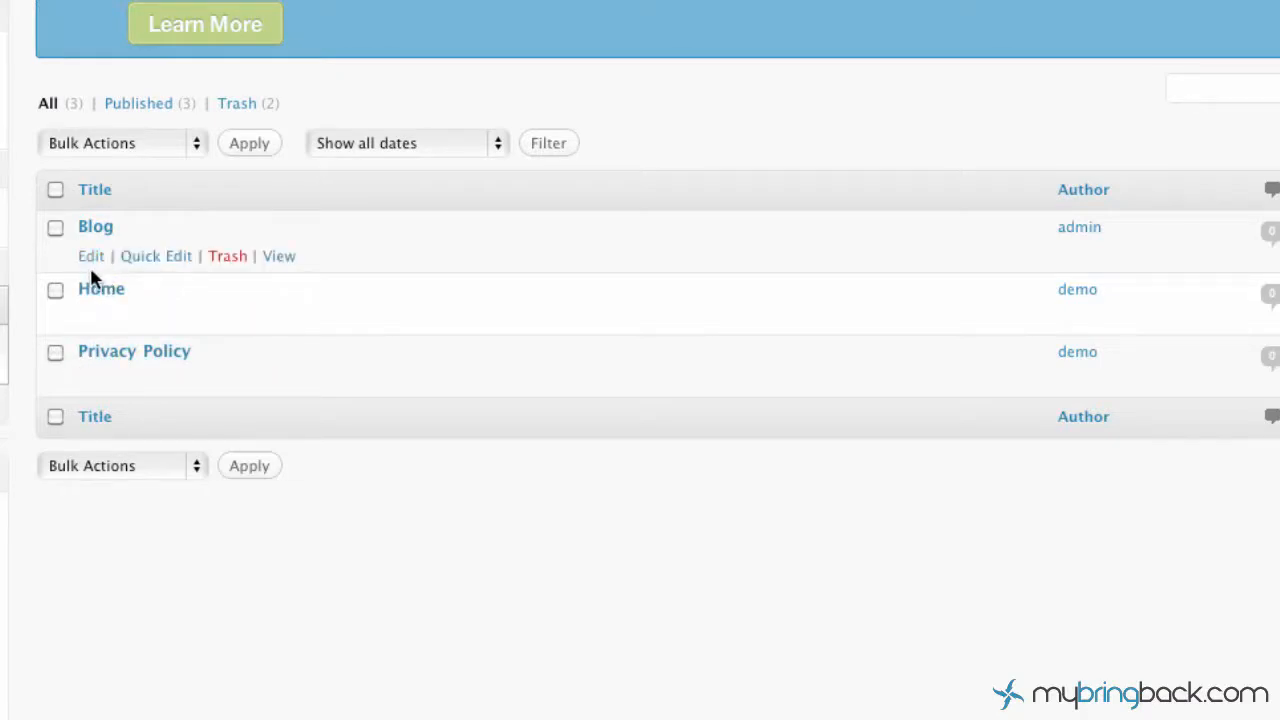
{"action": "mouse_move", "coordinate": [90, 330]}
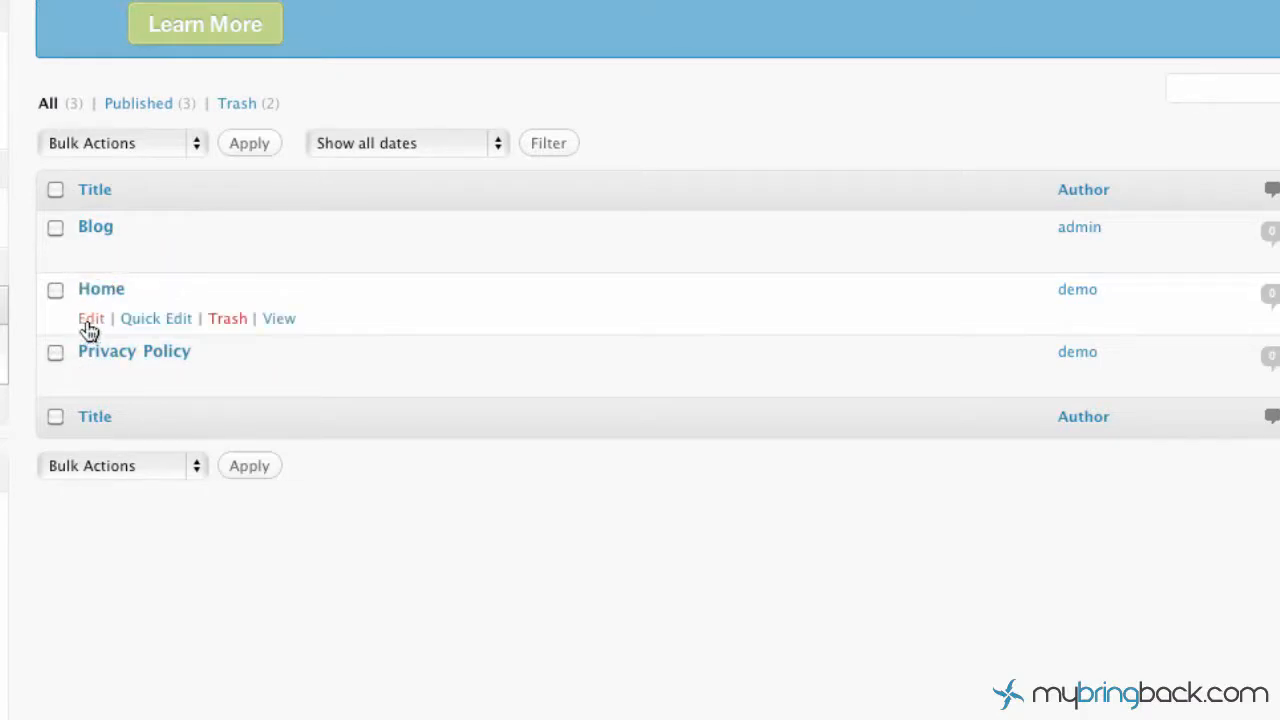
{"action": "mouse_move", "coordinate": [92, 318]}
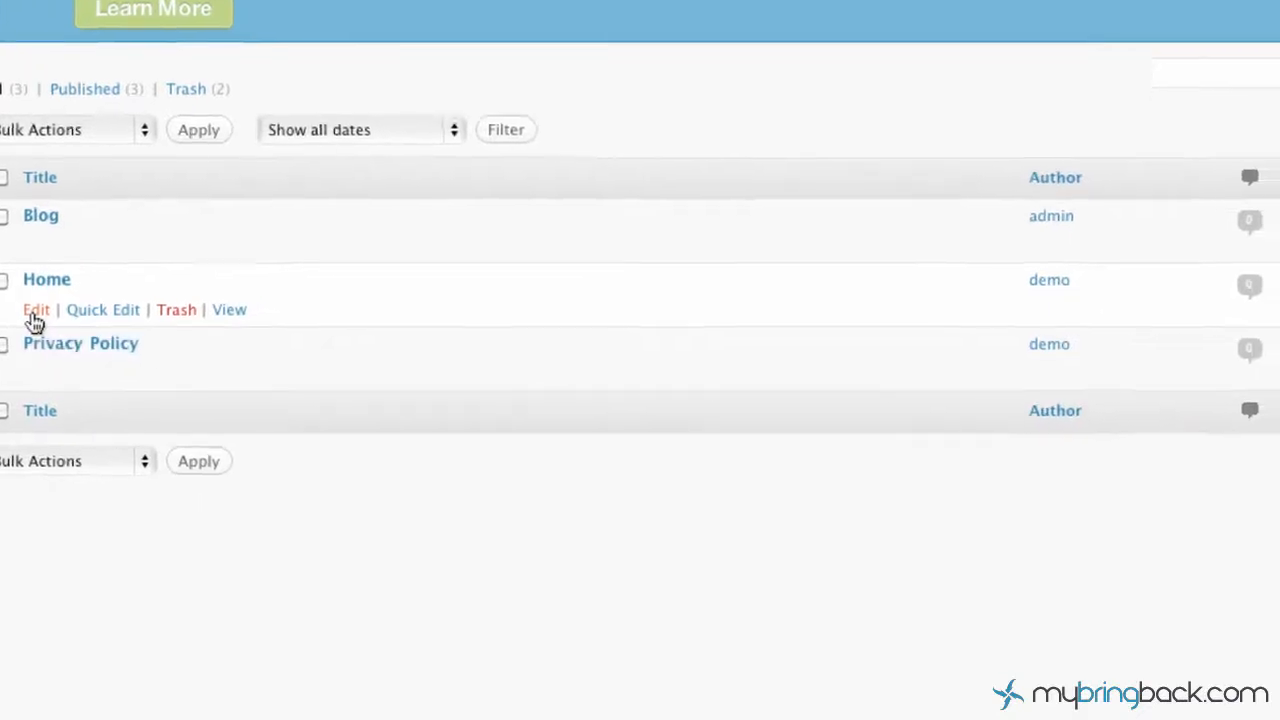
{"action": "left_click", "coordinate": [36, 308]}
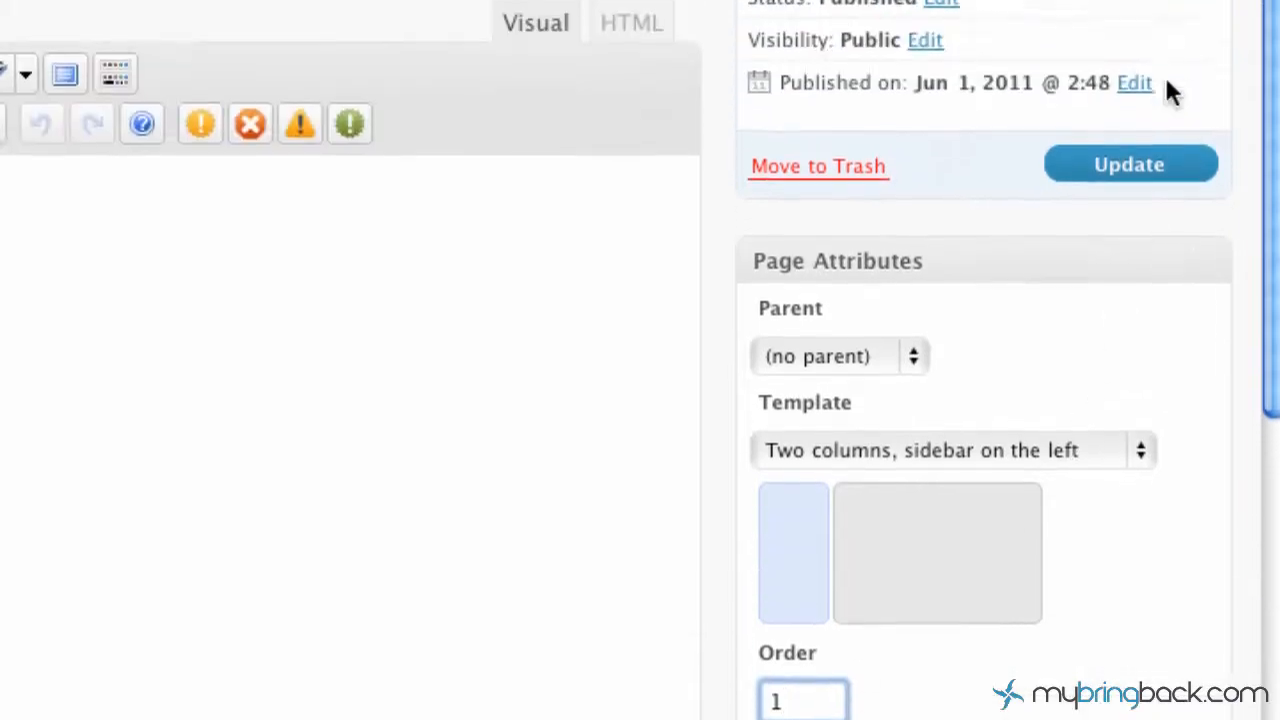
- Save Home with Order 1 and return to the Pages list
{"action": "left_click", "coordinate": [1128, 164]}
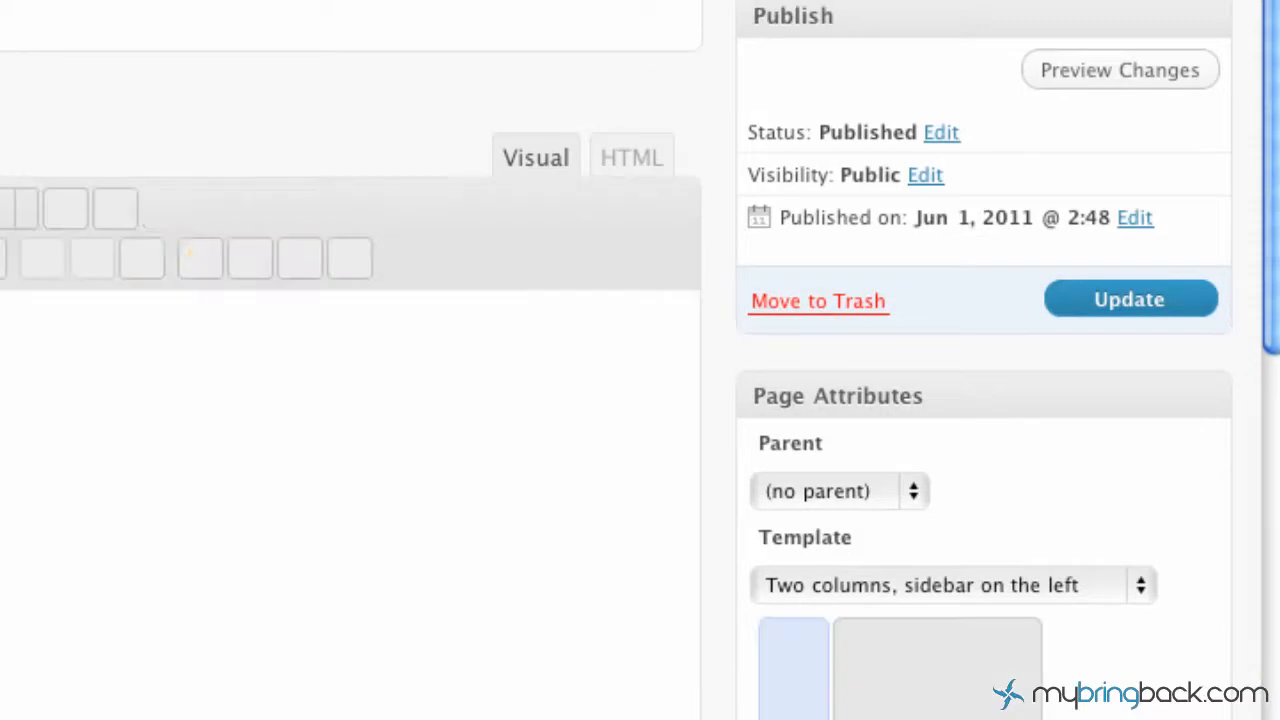
{"action": "left_click", "coordinate": [1128, 298]}
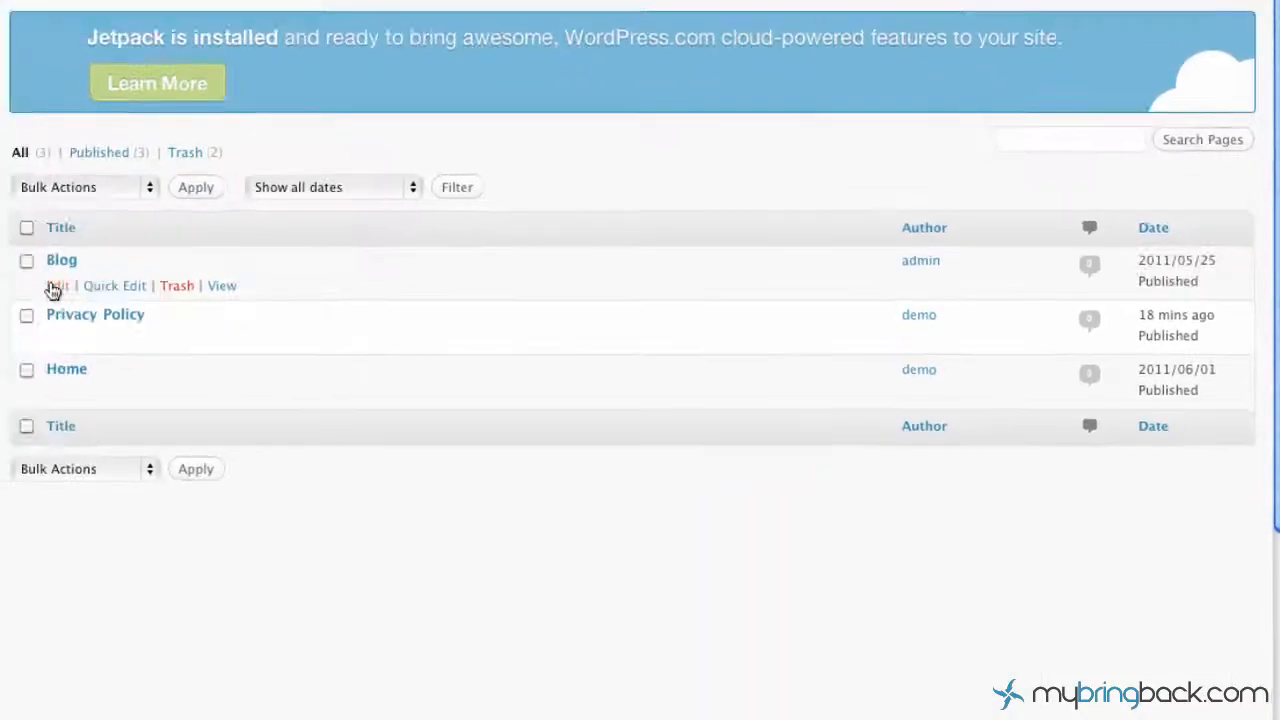
{"action": "mouse_move", "coordinate": [56, 284]}
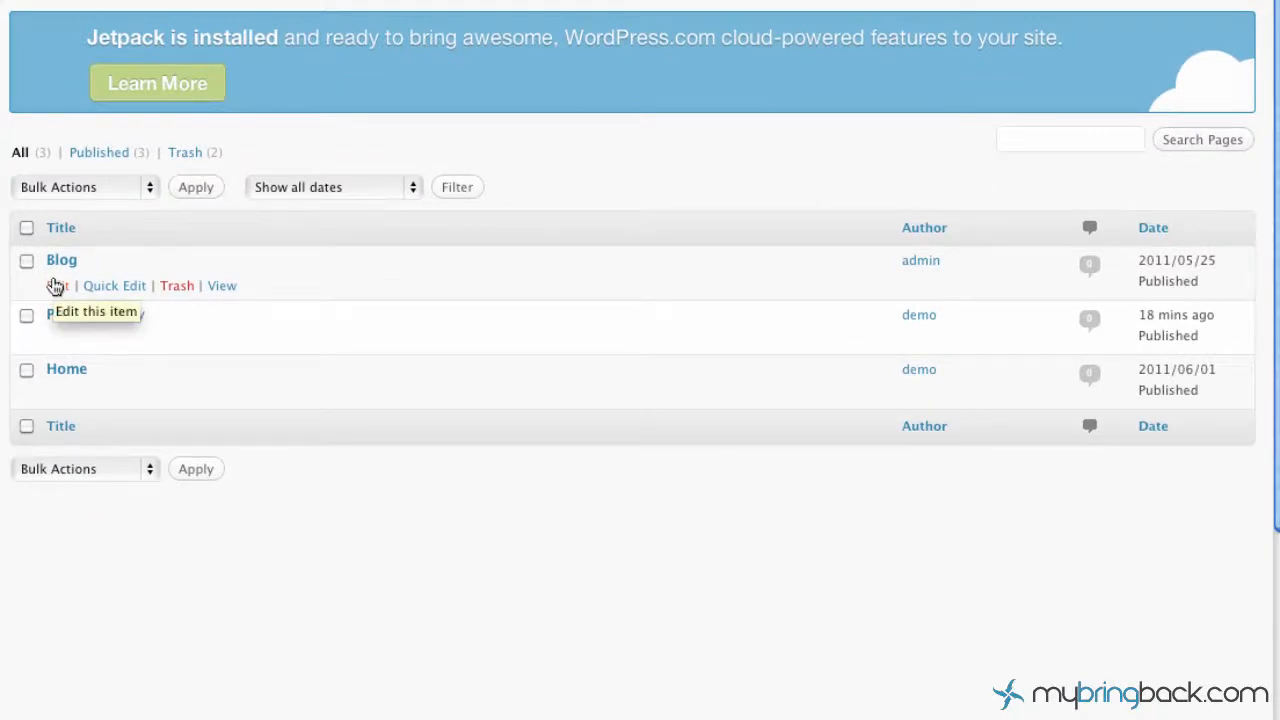
{"action": "mouse_move", "coordinate": [50, 340]}
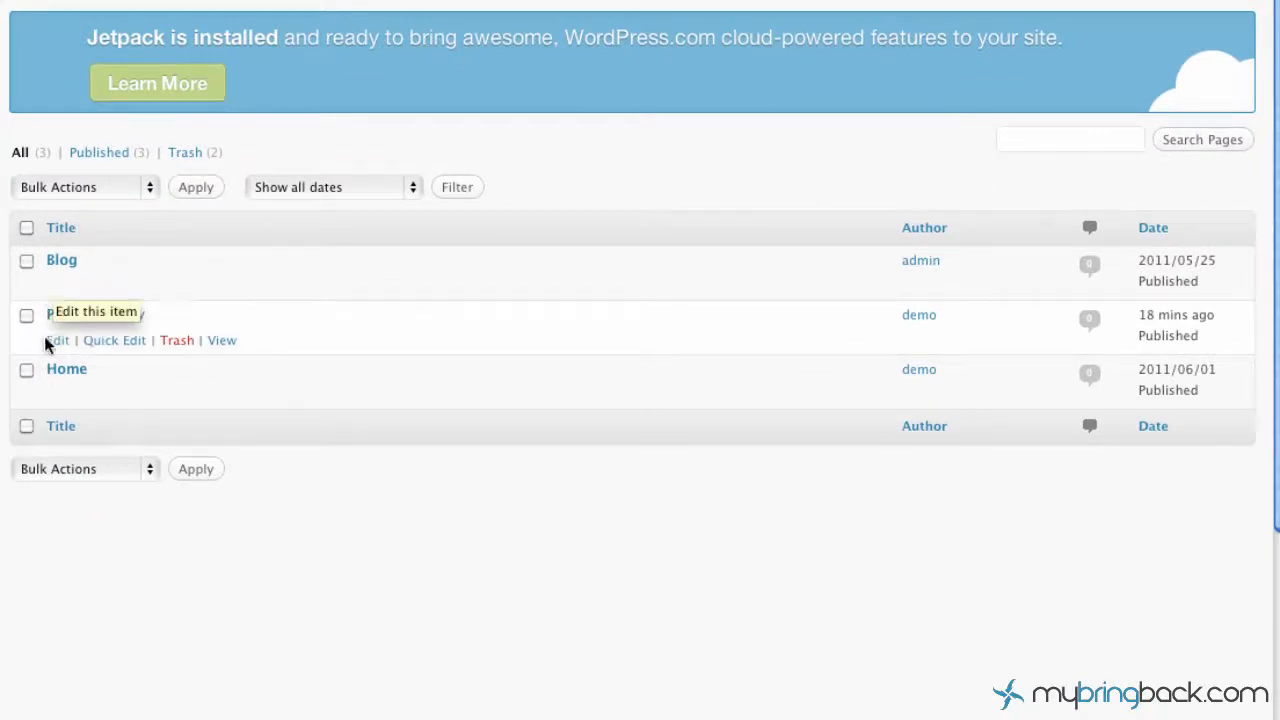
{"action": "mouse_move", "coordinate": [96, 314]}
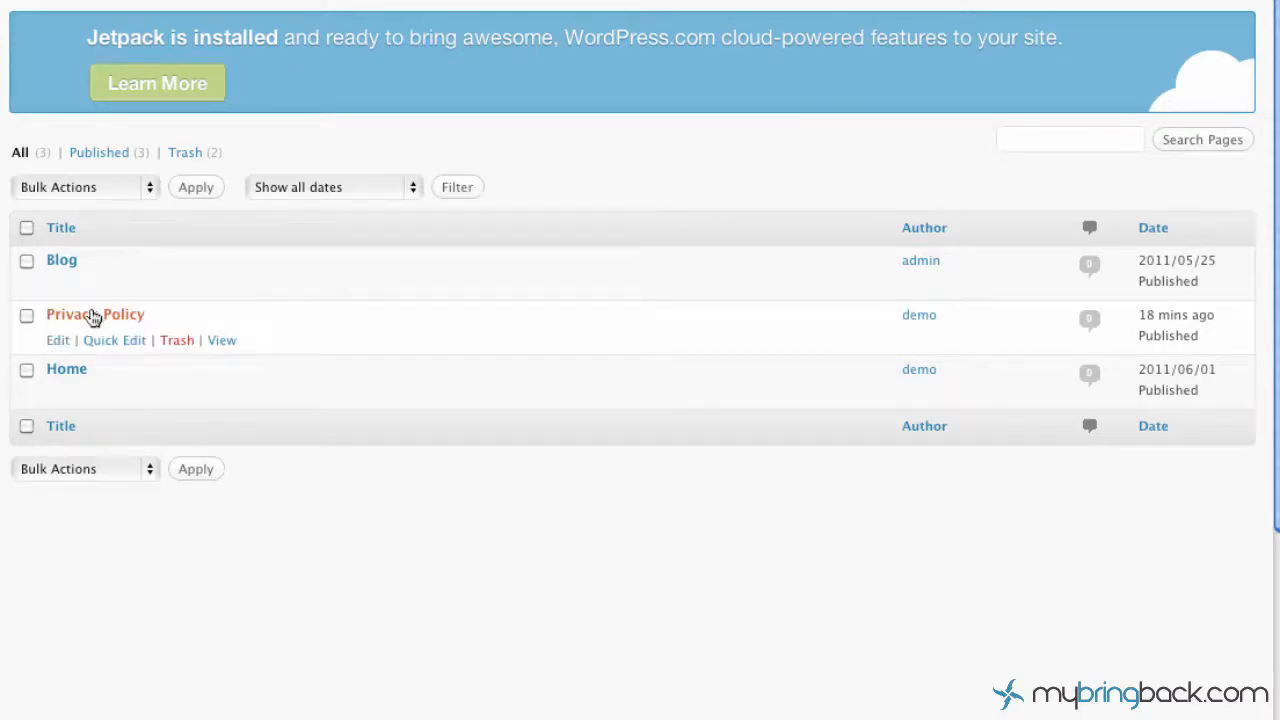
- Give the Blog page Order 2, update it, and return to the Pages list
{"action": "left_click", "coordinate": [60, 260]}
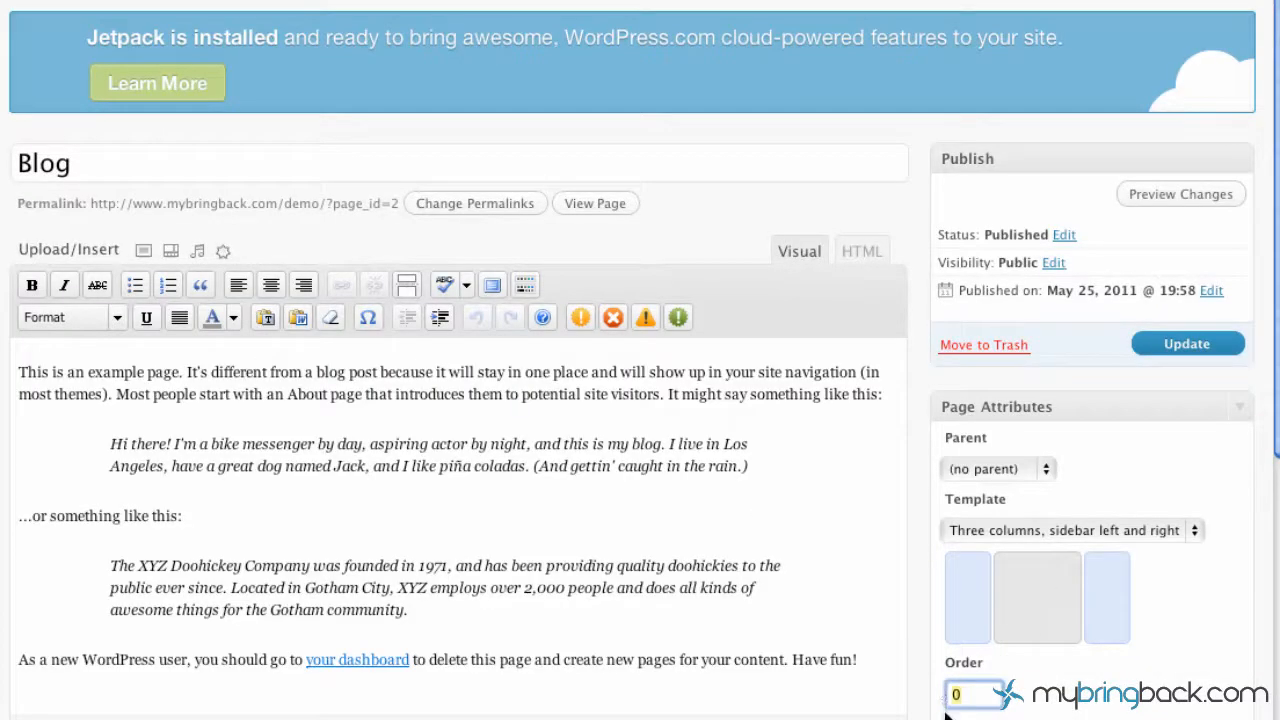
{"action": "left_click", "coordinate": [1188, 344]}
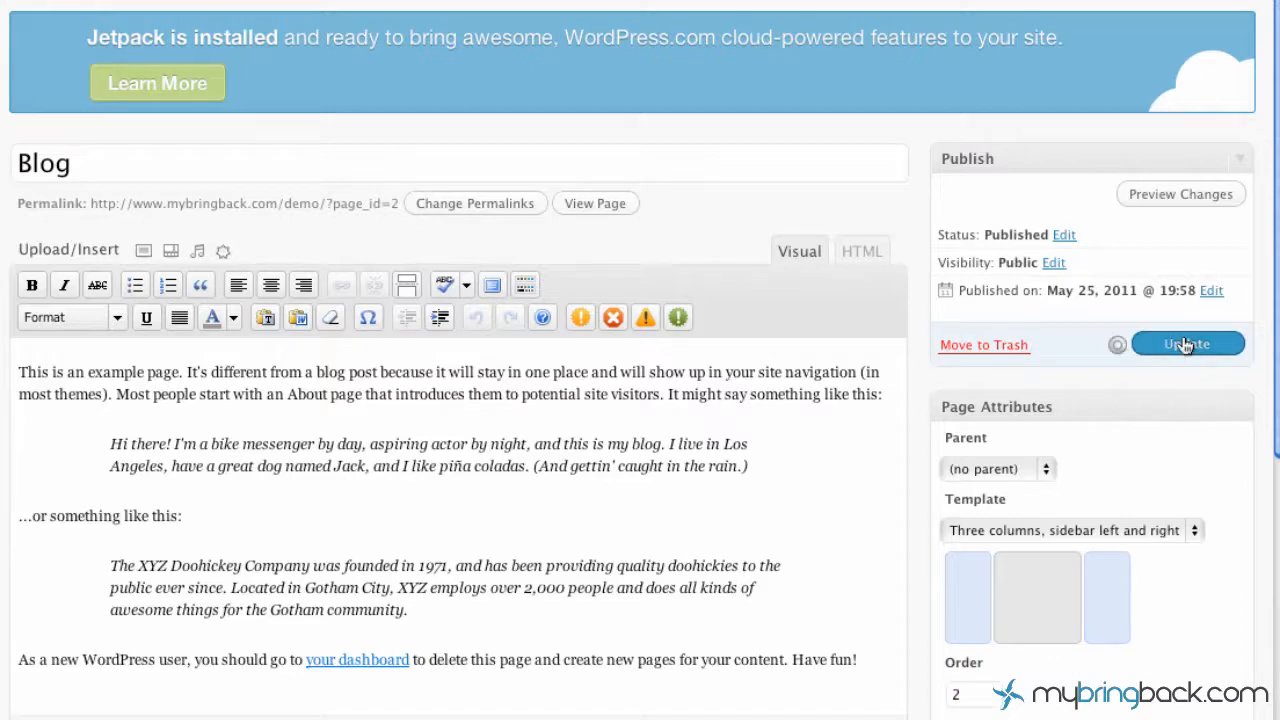
{"action": "left_click", "coordinate": [1188, 344]}
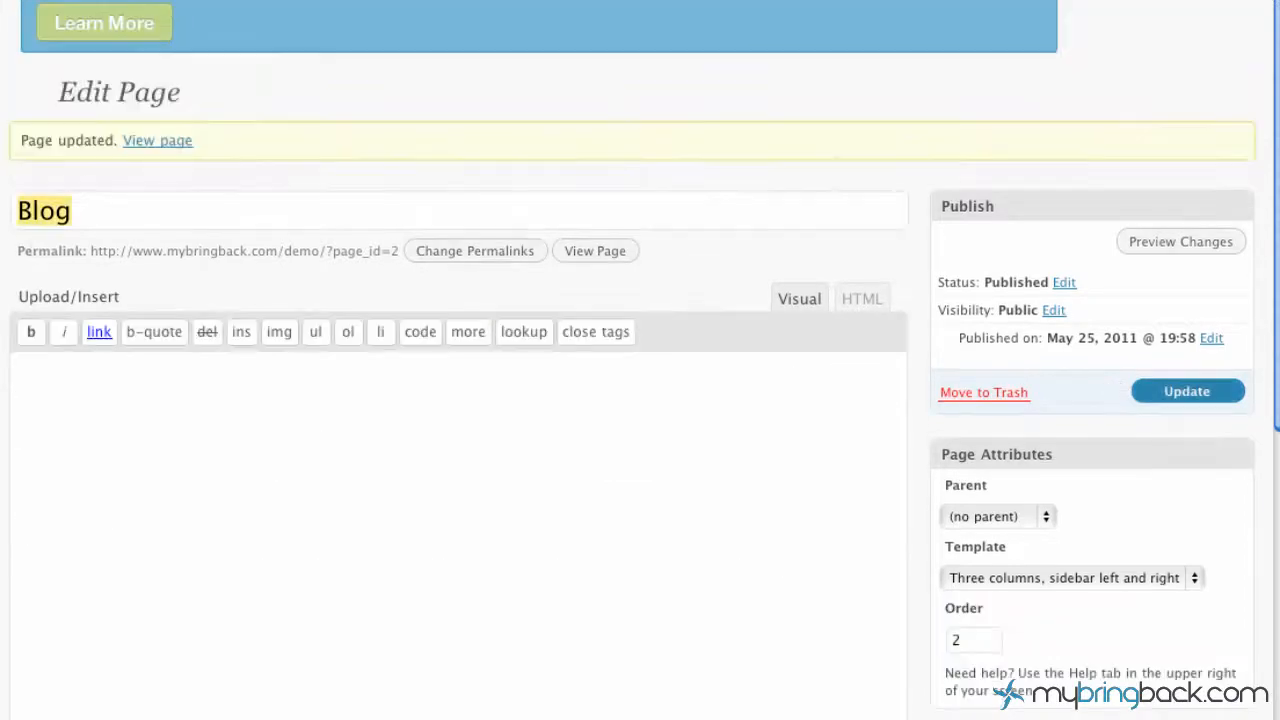
{"action": "left_click", "coordinate": [800, 298]}
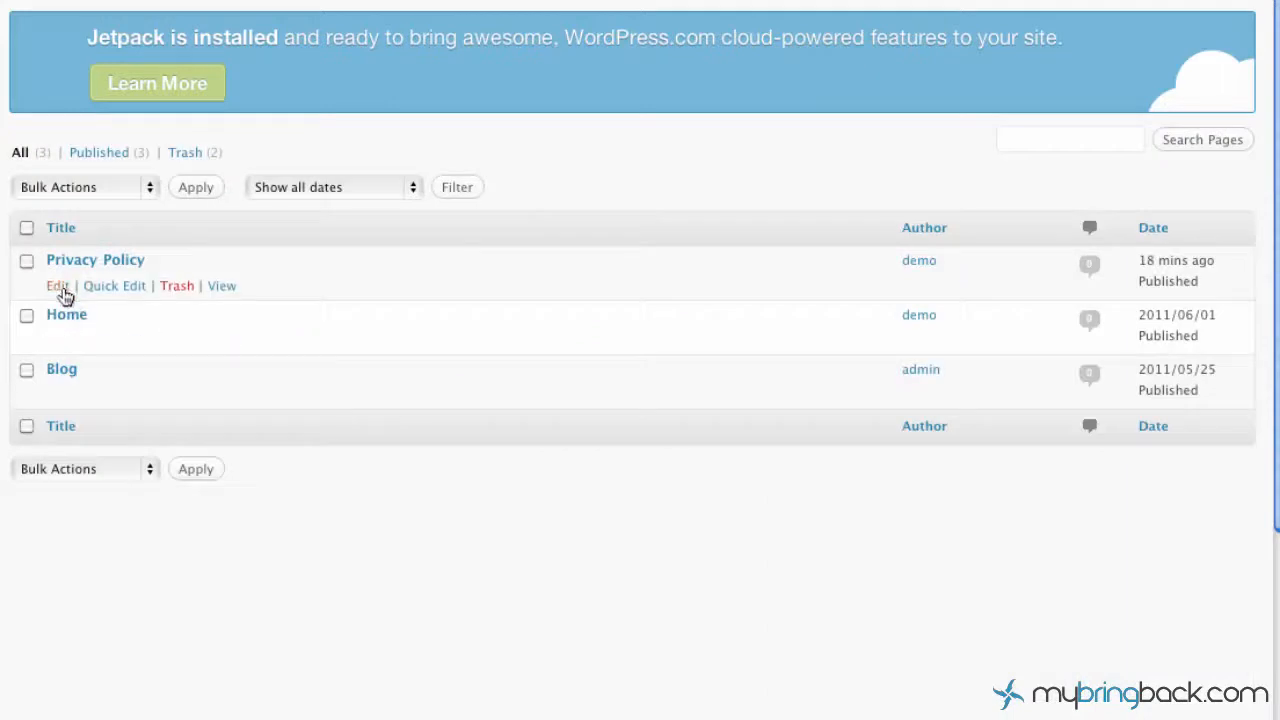
- Give the Privacy Policy page Order 3, update it, and head to the live site
{"action": "left_click", "coordinate": [56, 286]}
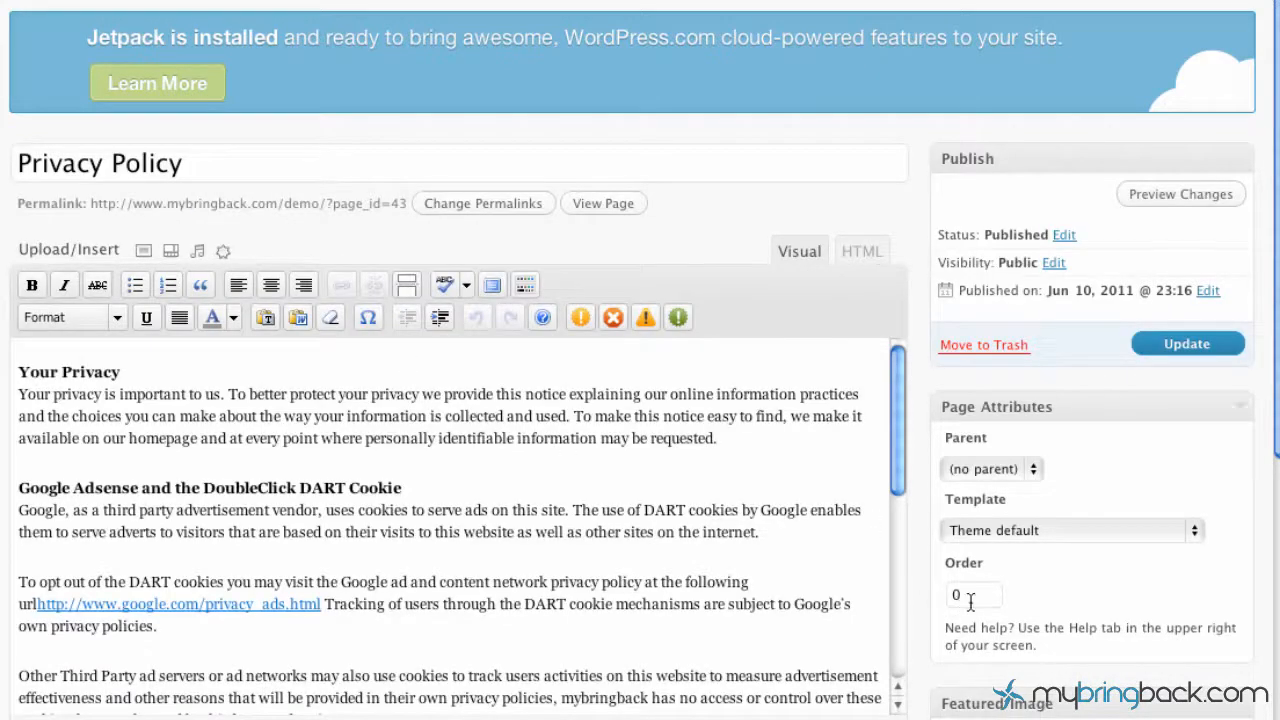
{"action": "type", "text": "3"}
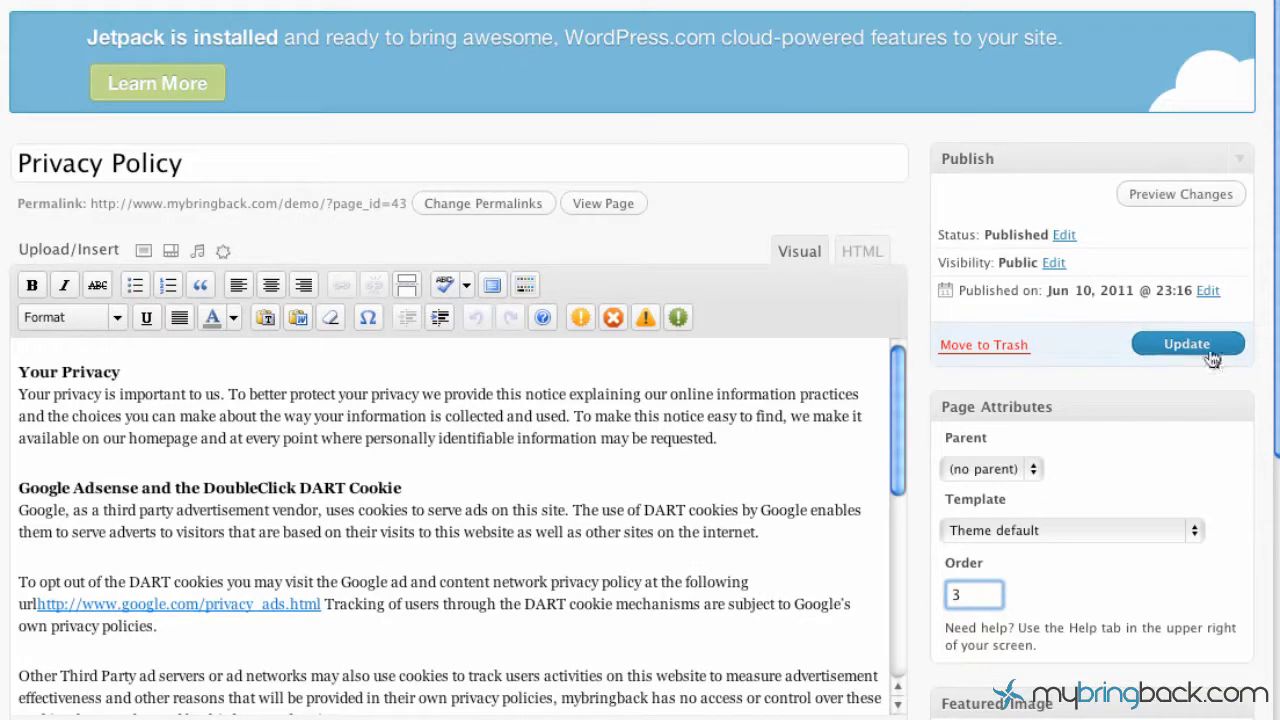
{"action": "left_click", "coordinate": [1188, 344]}
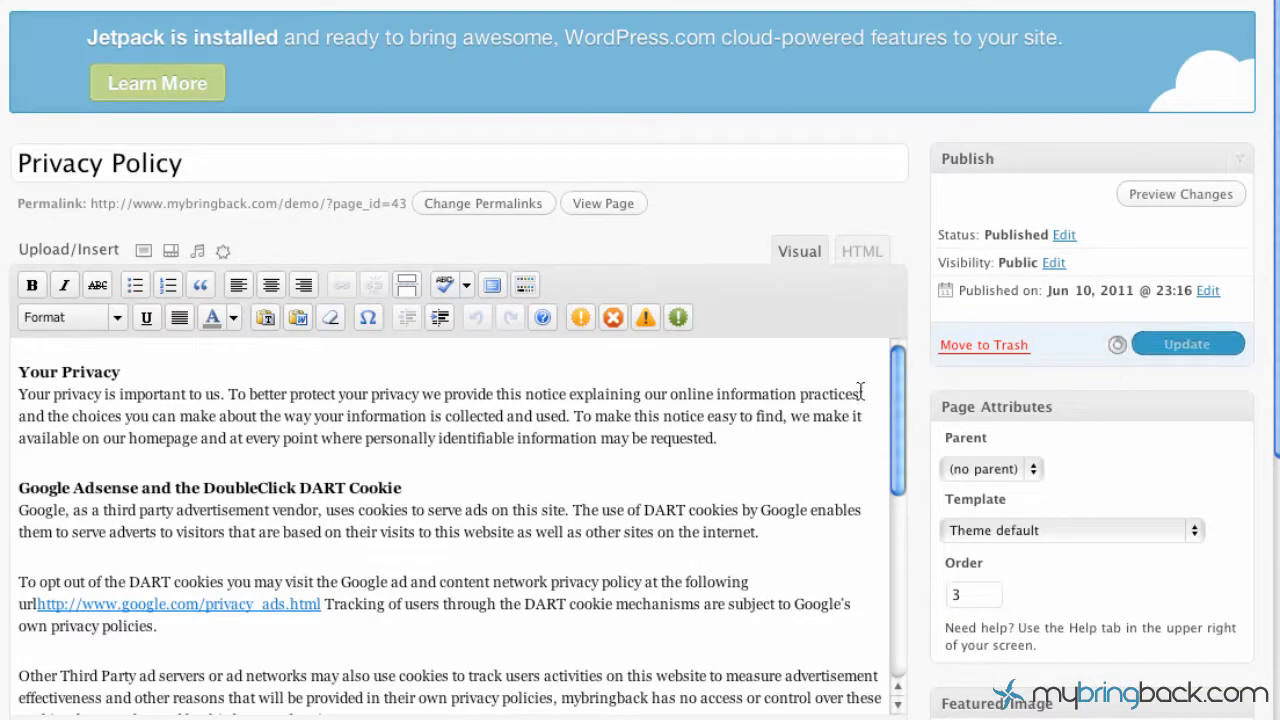
{"action": "left_click", "coordinate": [1188, 344]}
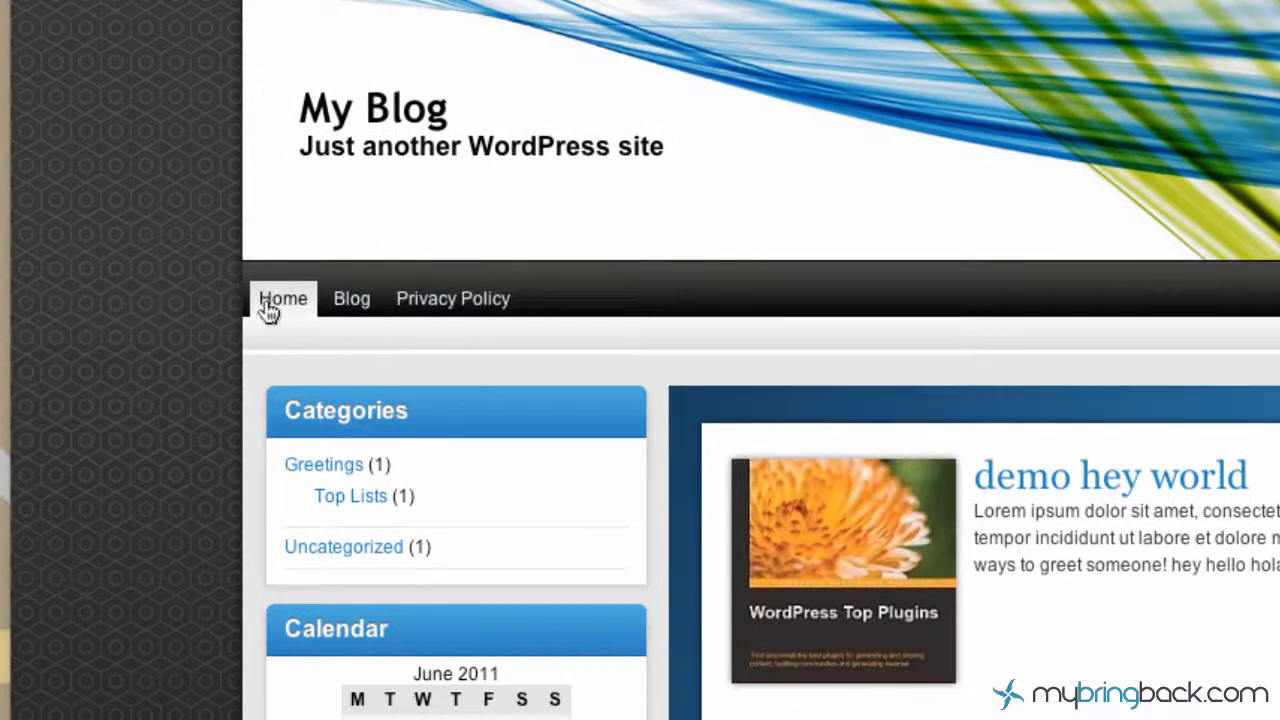
{"action": "mouse_move", "coordinate": [284, 298]}
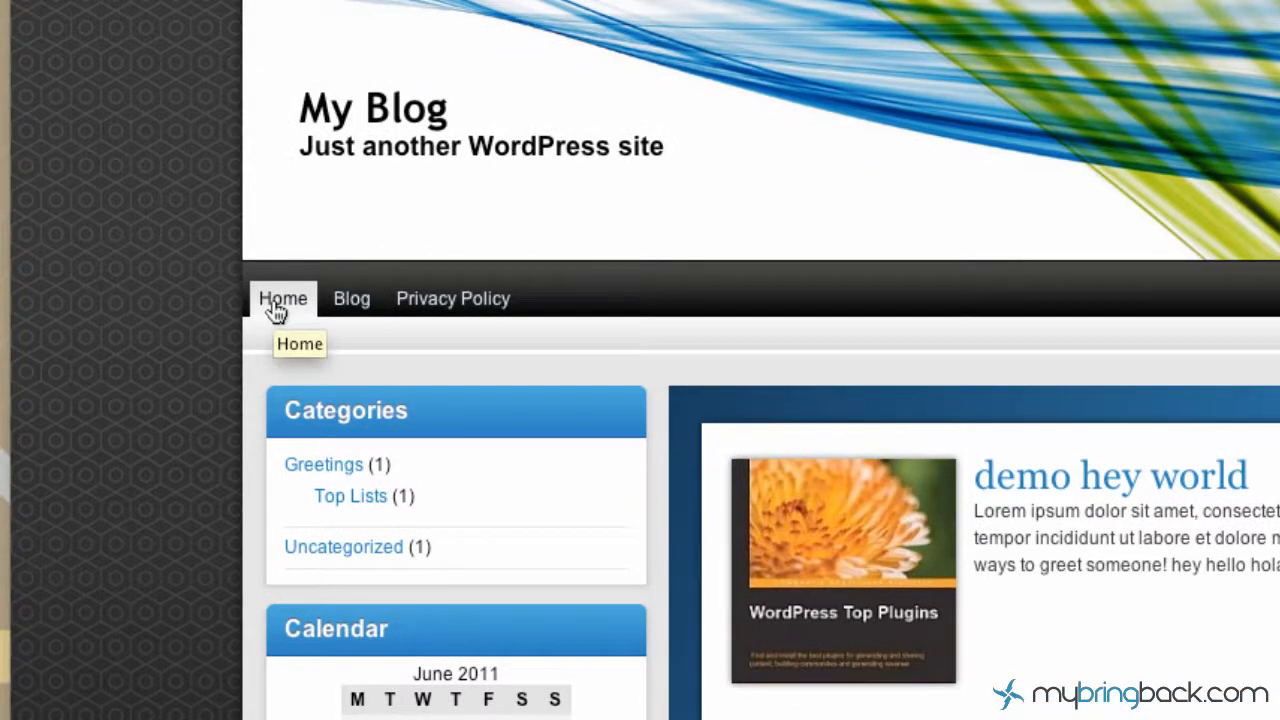
- Follow the Home and Blog links to confirm the menu reads Home, Blog, Privacy Policy
{"action": "left_click", "coordinate": [284, 298]}
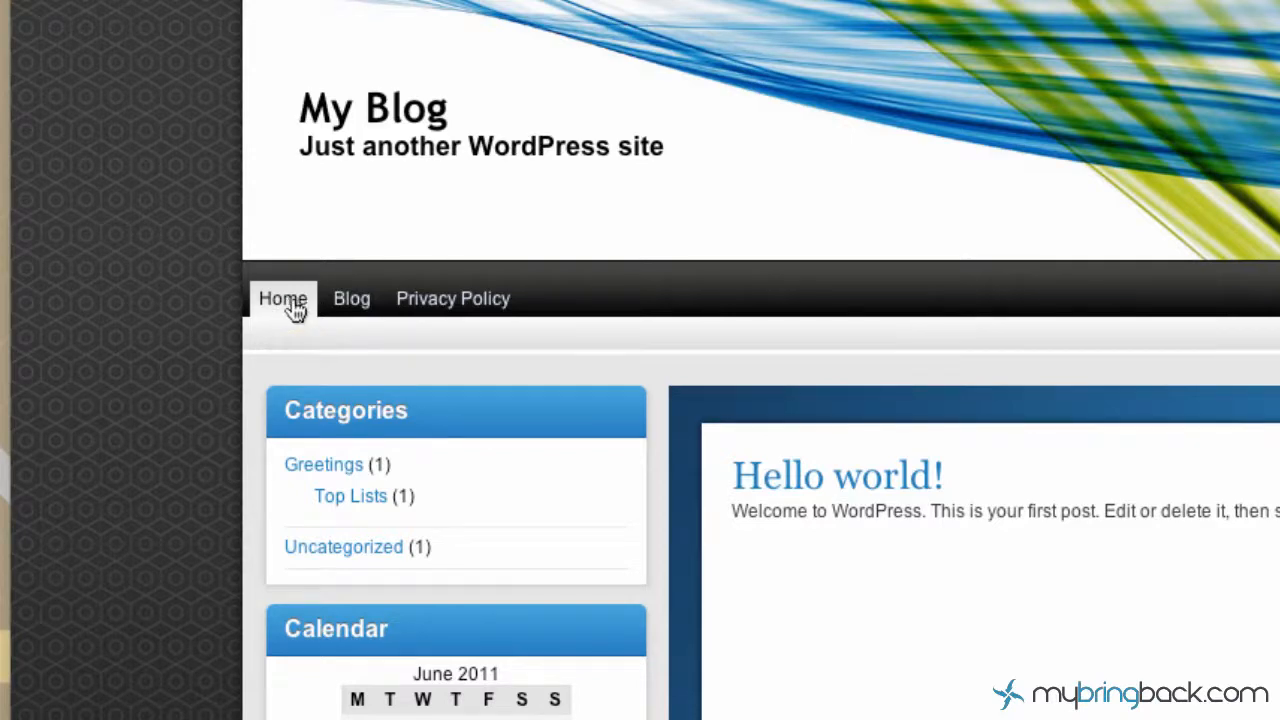
{"action": "left_click", "coordinate": [452, 298]}
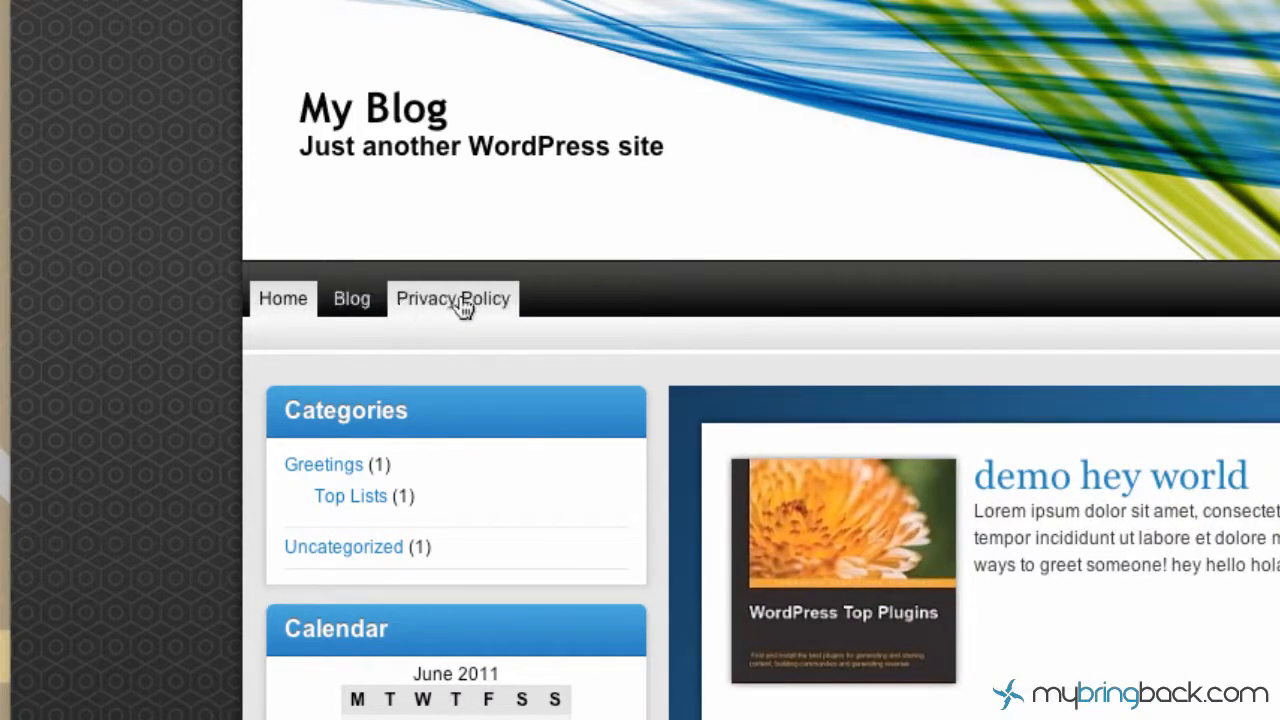
{"action": "mouse_move", "coordinate": [452, 298]}
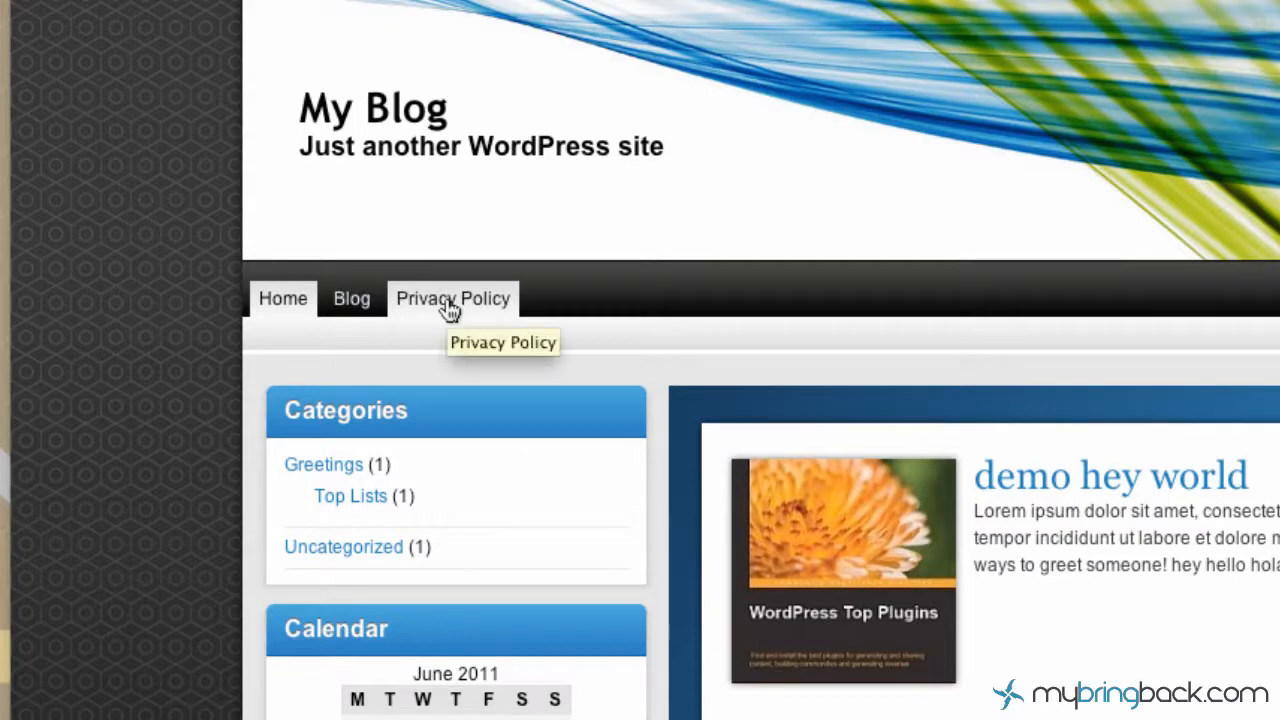